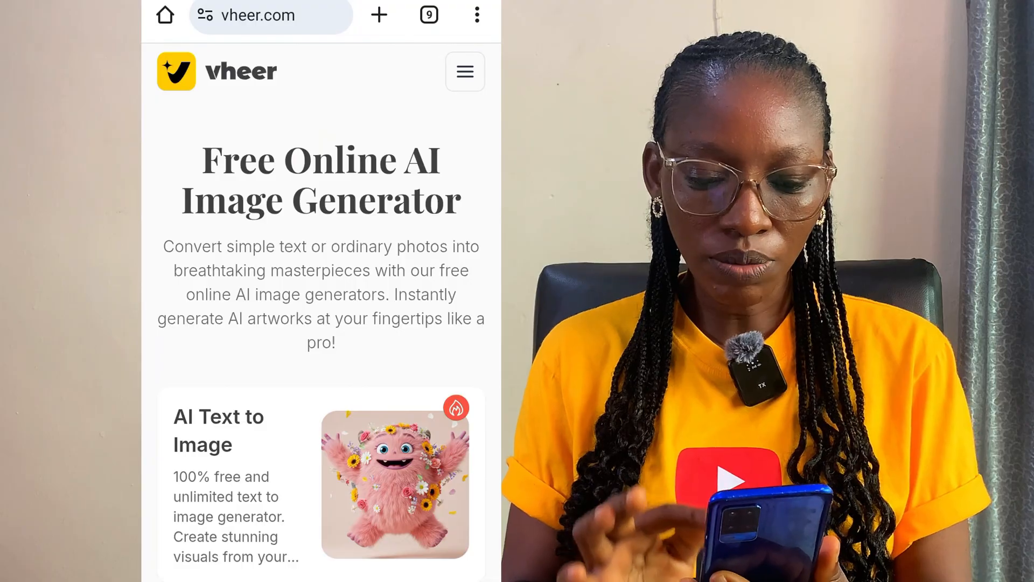
# Show the site's navigation menu with the Image to Image tools list expanded
pyautogui.scroll(-3)
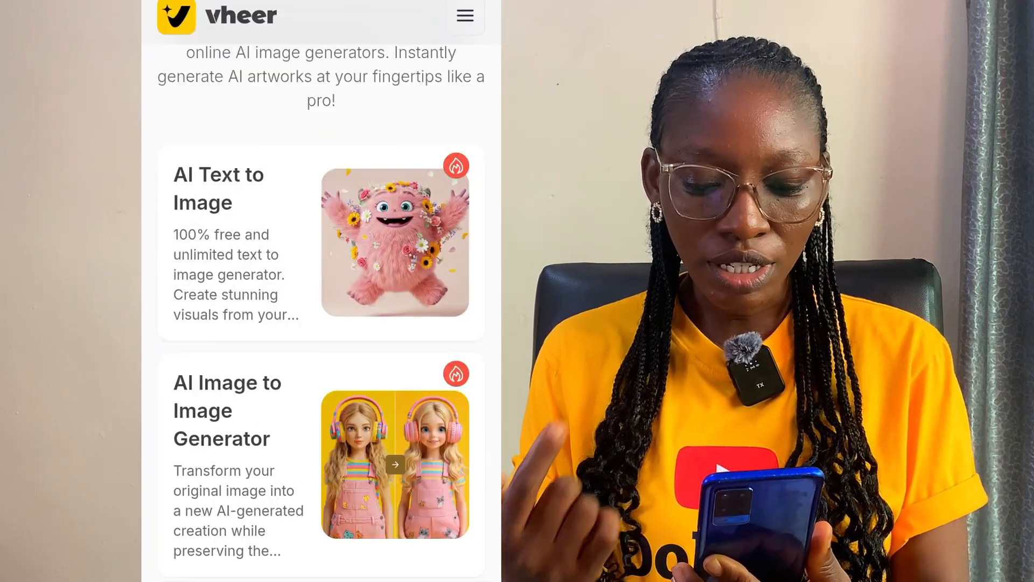
pyautogui.scroll(-3)
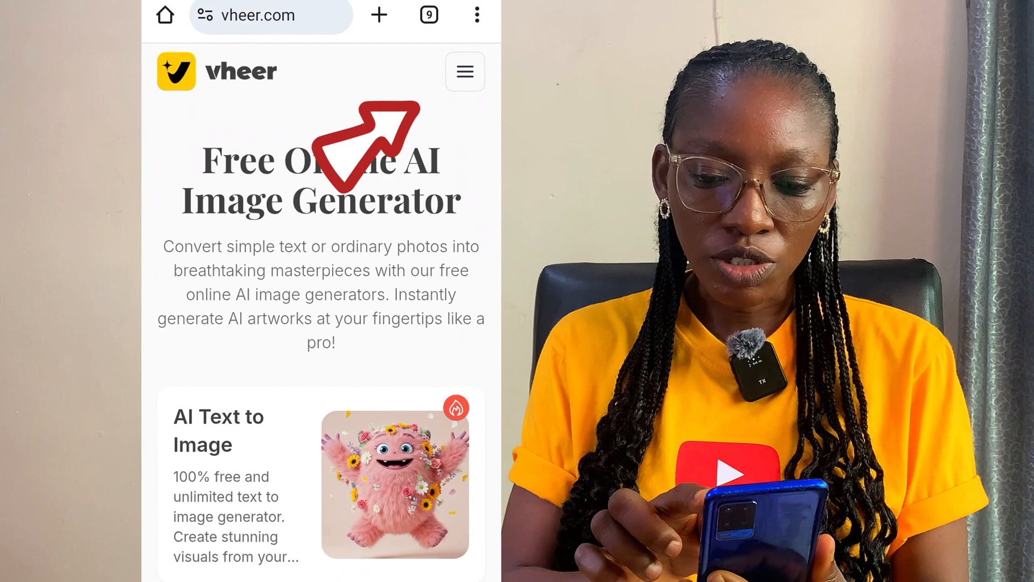
pyautogui.click(463, 71)
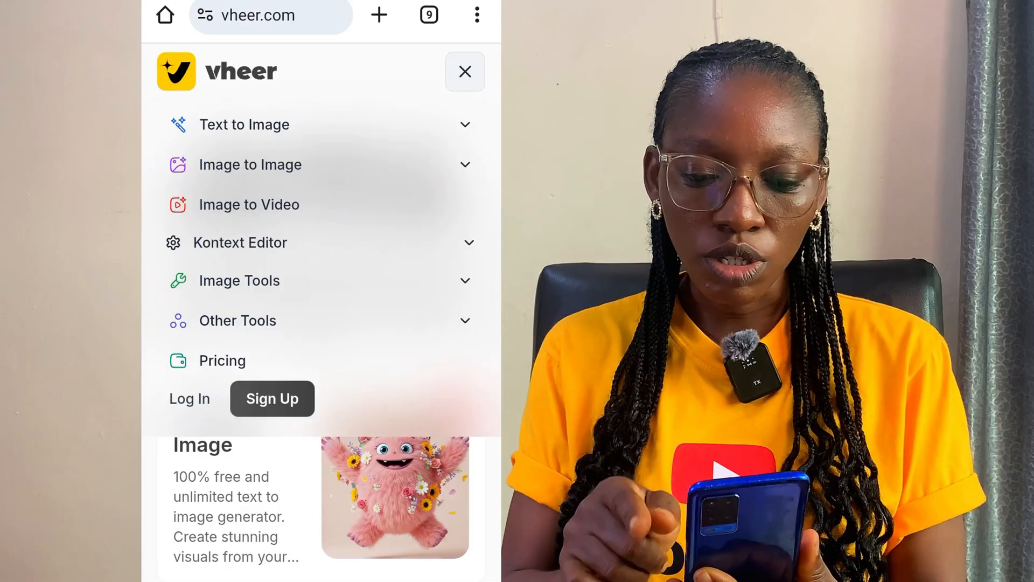
pyautogui.click(251, 164)
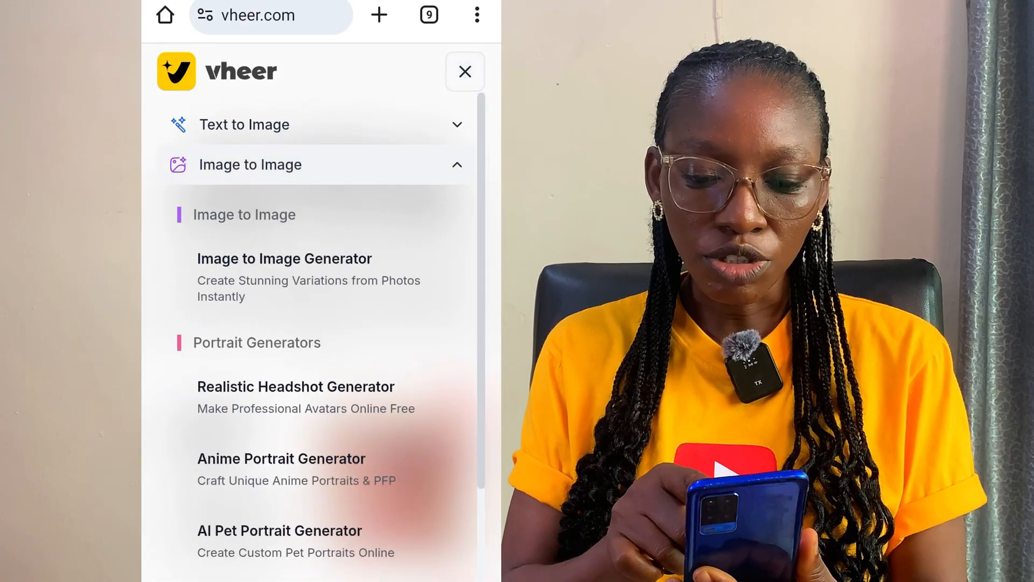
pyautogui.click(251, 164)
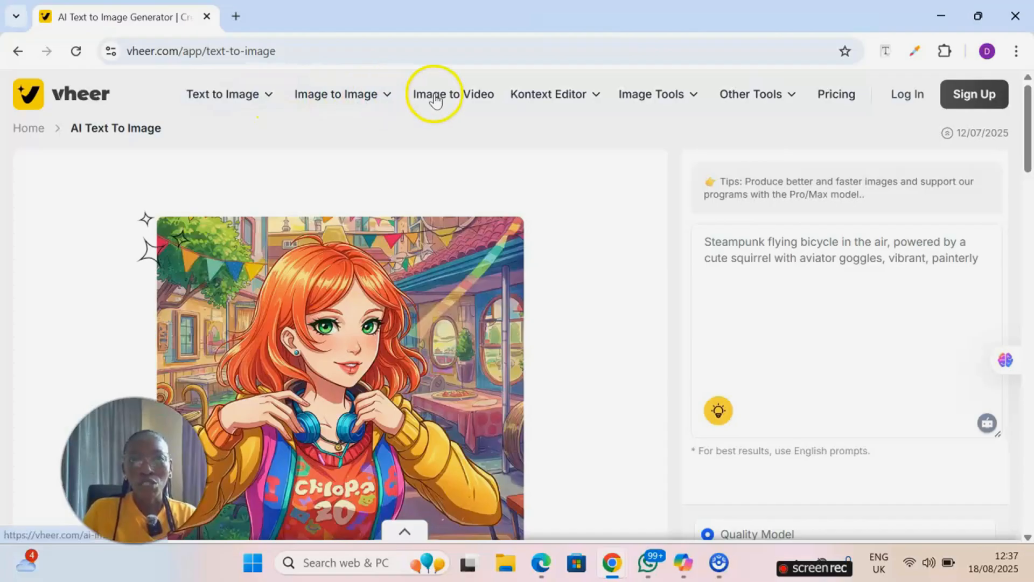
pyautogui.moveTo(586, 104)
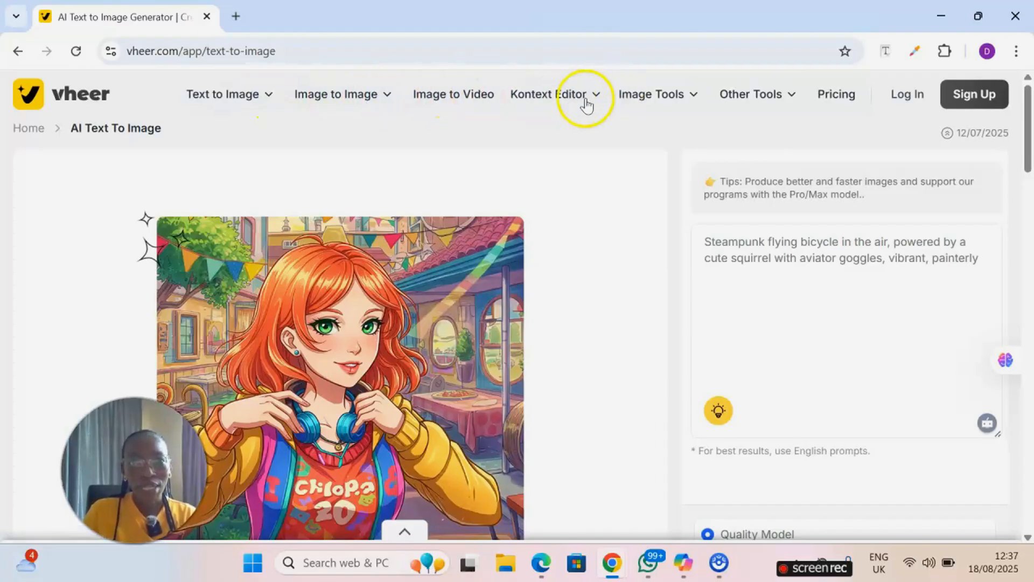
pyautogui.moveTo(617, 103)
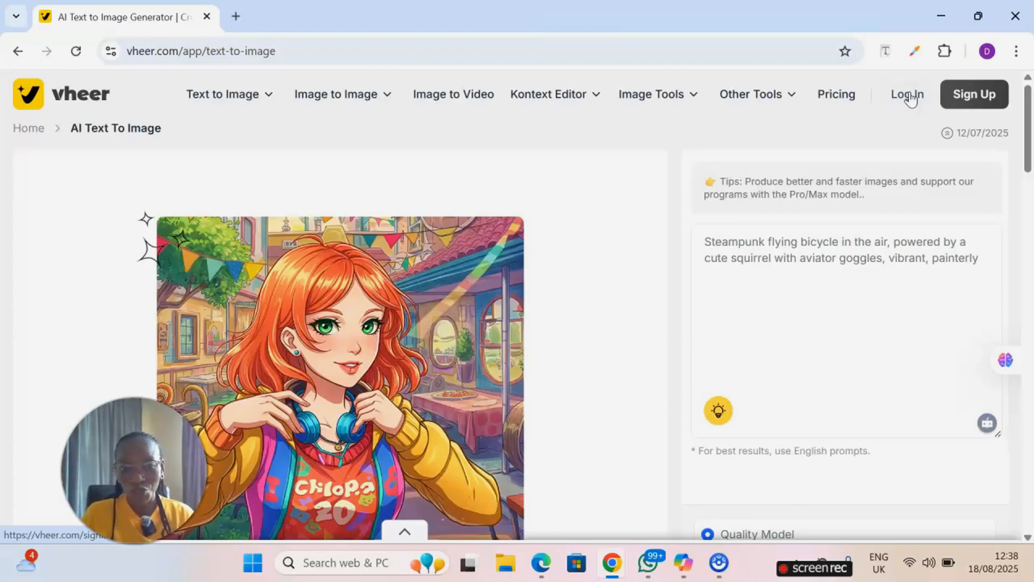
pyautogui.click(223, 94)
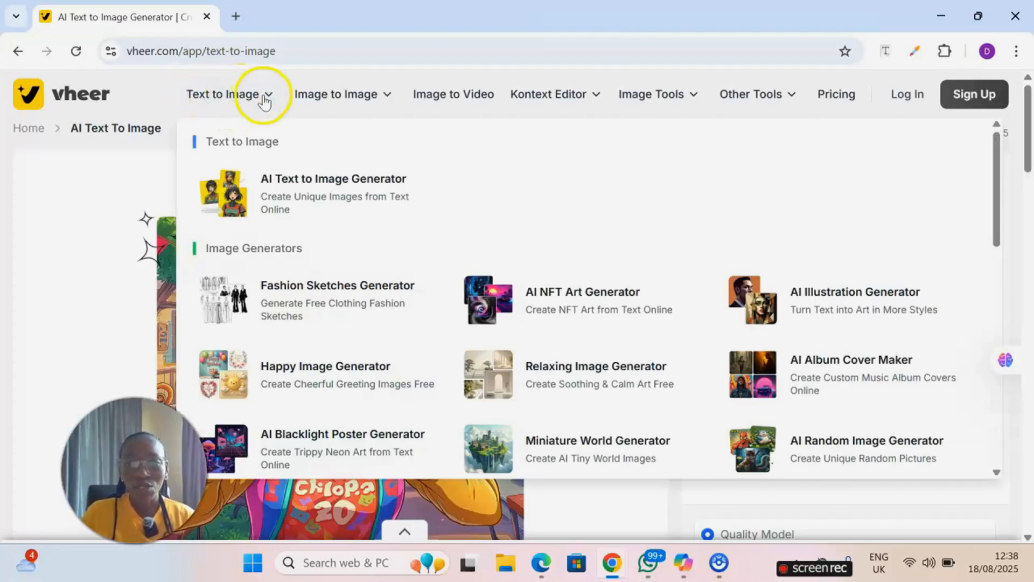
pyautogui.click(333, 192)
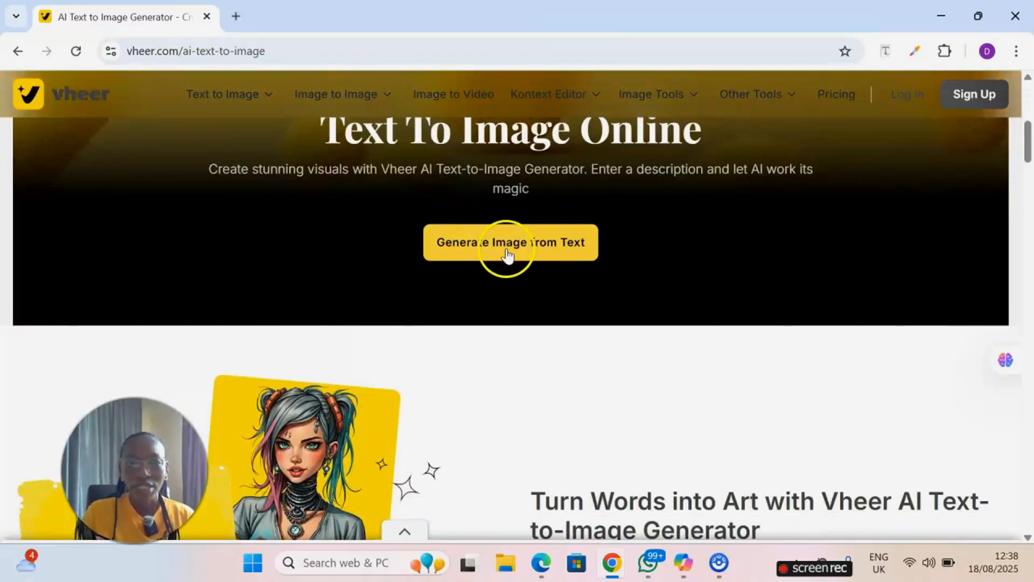
pyautogui.click(510, 243)
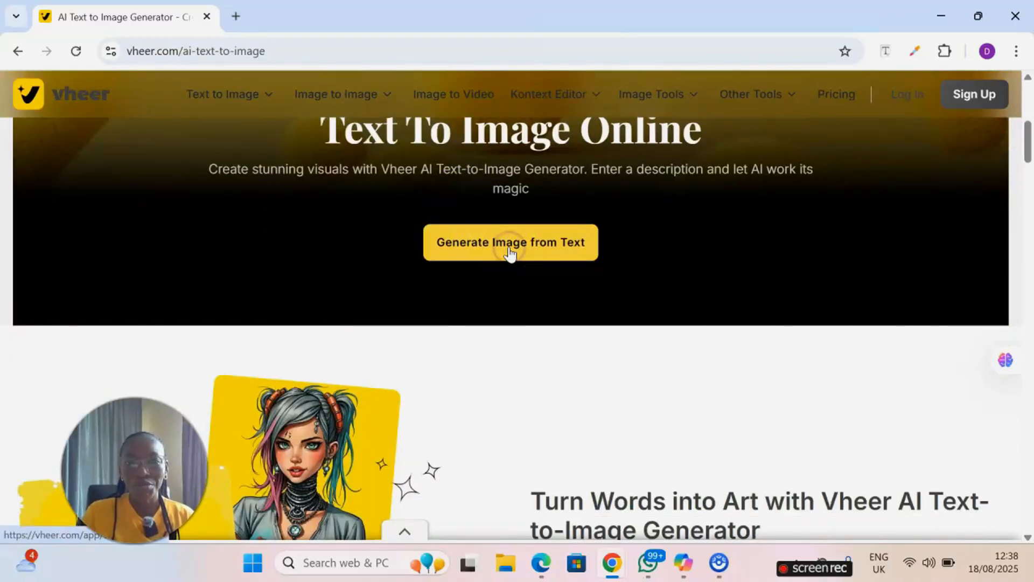
pyautogui.click(509, 243)
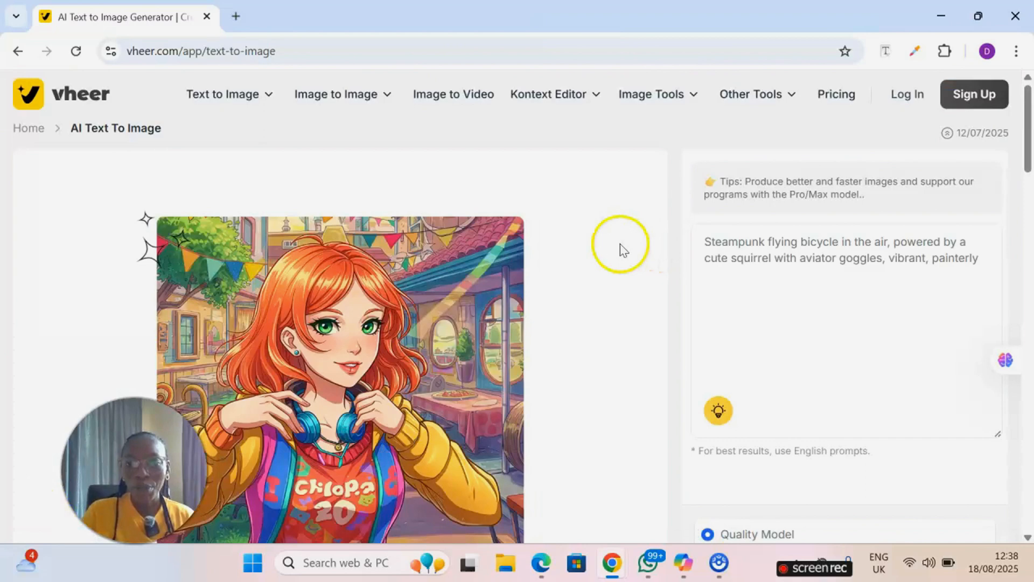
# Enter the Pixar-style baby boy prompt and set the aspect ratio to 16:9
pyautogui.click(715, 242)
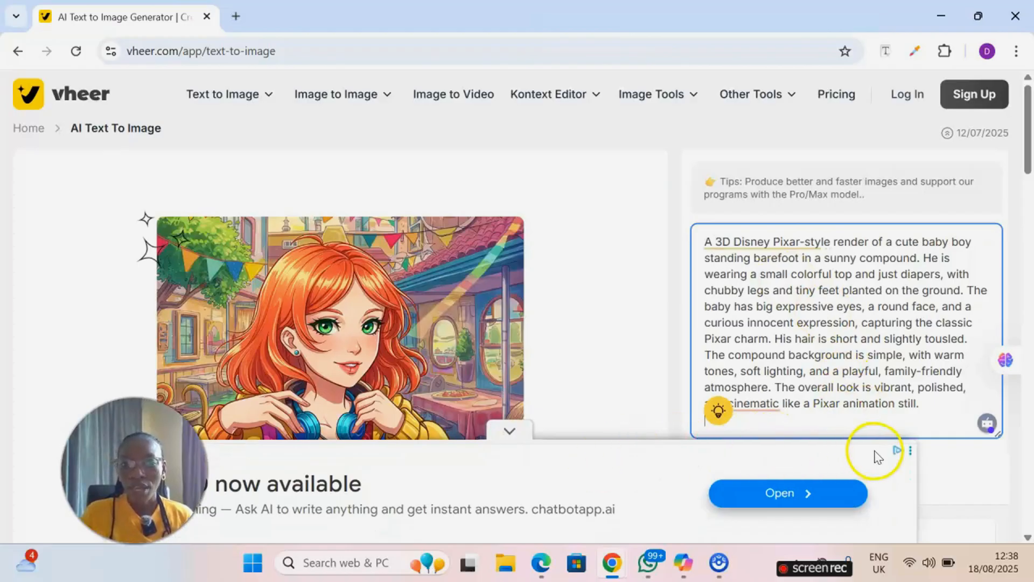
pyautogui.scroll(-3)
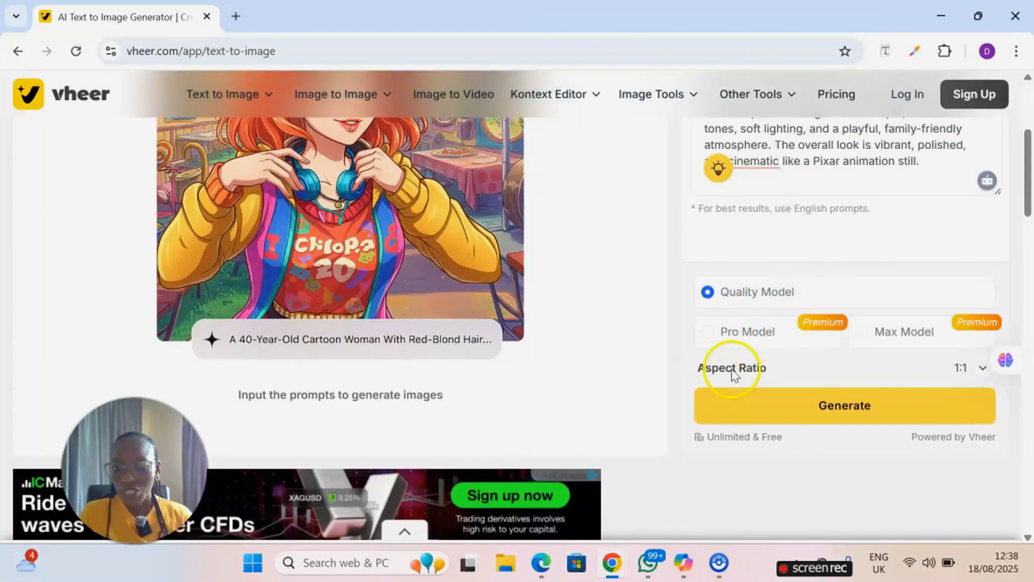
pyautogui.click(968, 367)
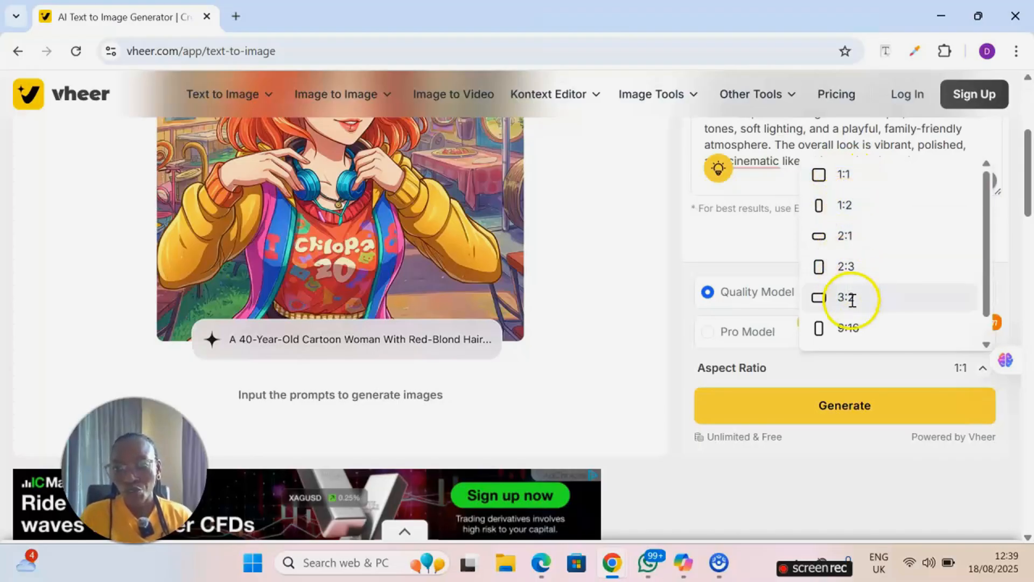
pyautogui.scroll(-3)
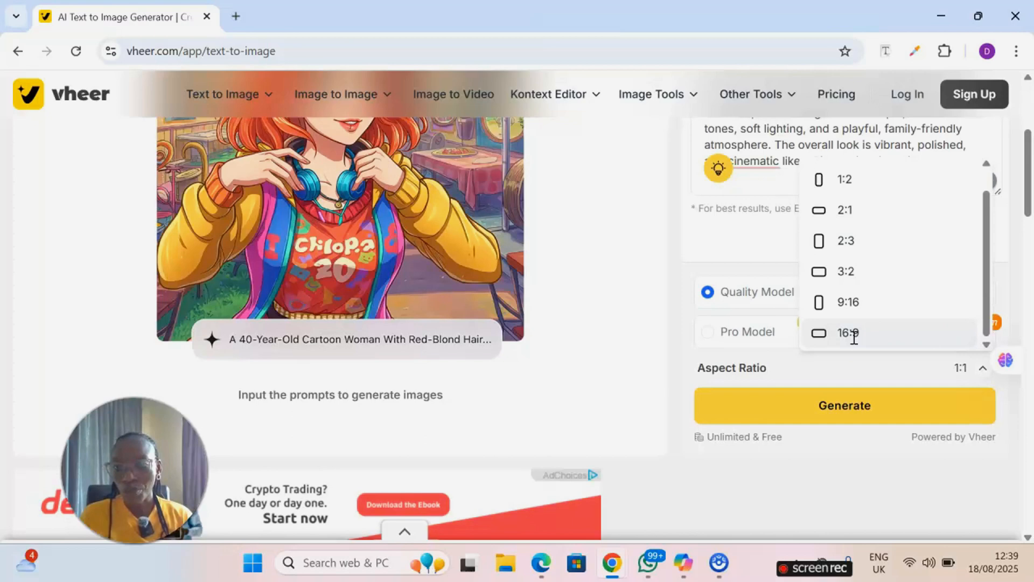
pyautogui.click(848, 333)
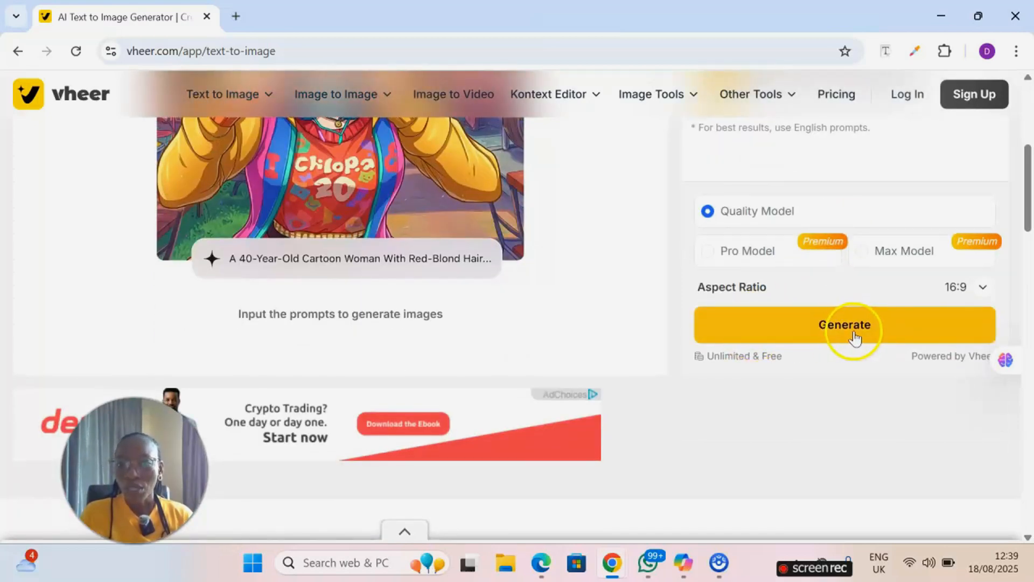
# Generate the baby boy image and download the result
pyautogui.click(844, 324)
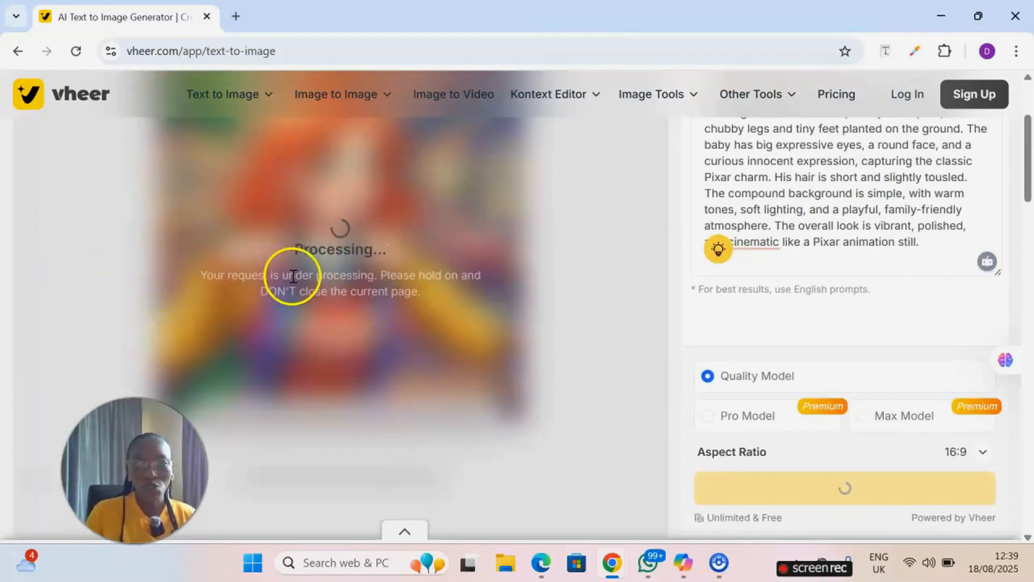
pyautogui.moveTo(406, 305)
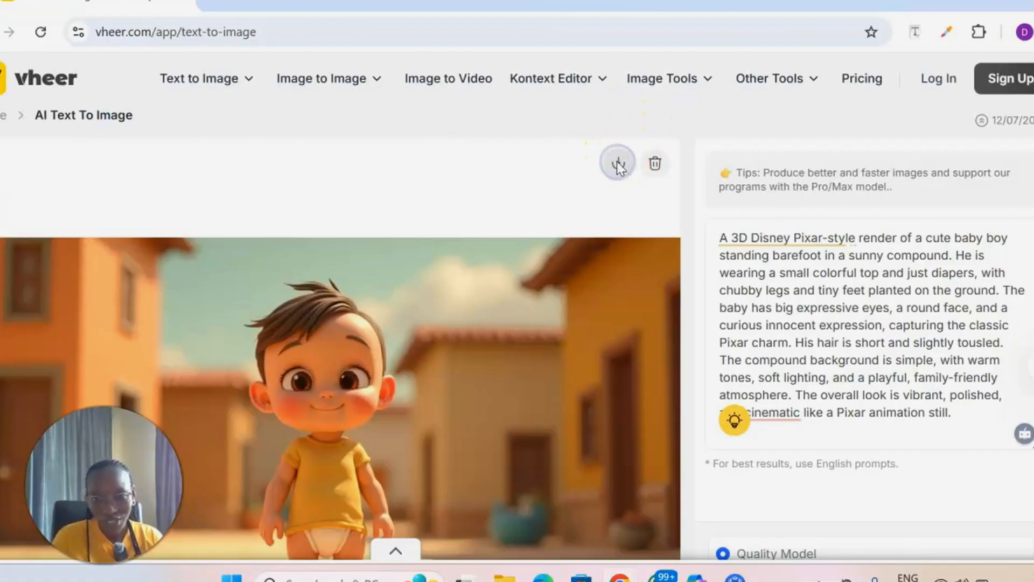
pyautogui.click(618, 163)
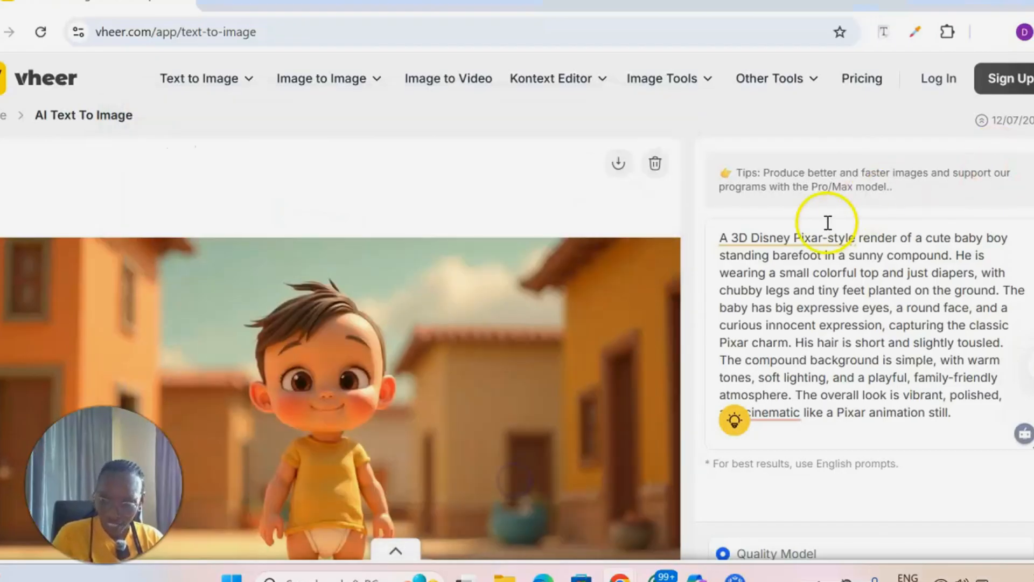
pyautogui.click(994, 31)
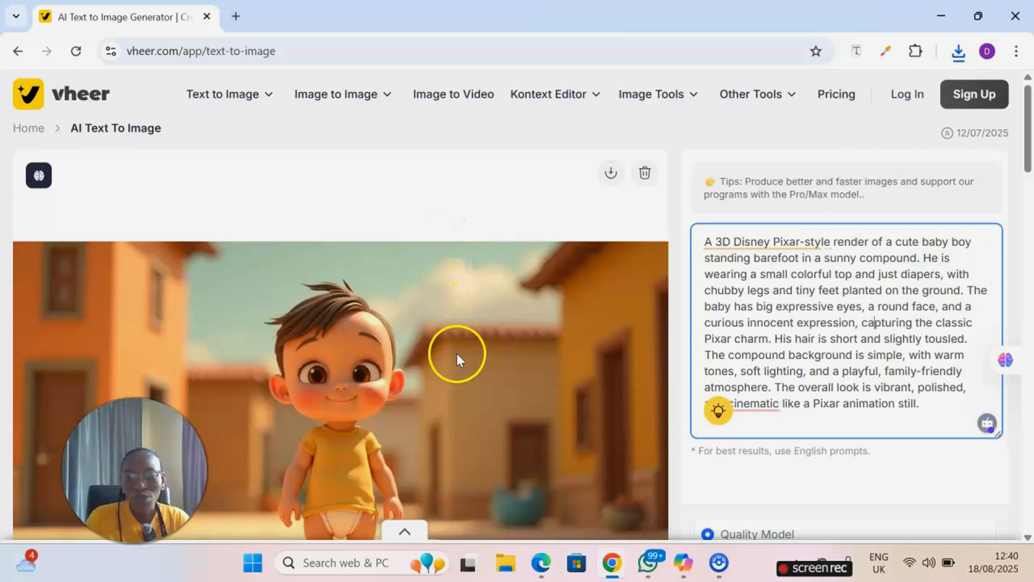
# Go to the Image to Video generator workspace and start an image upload
pyautogui.scroll(-3)
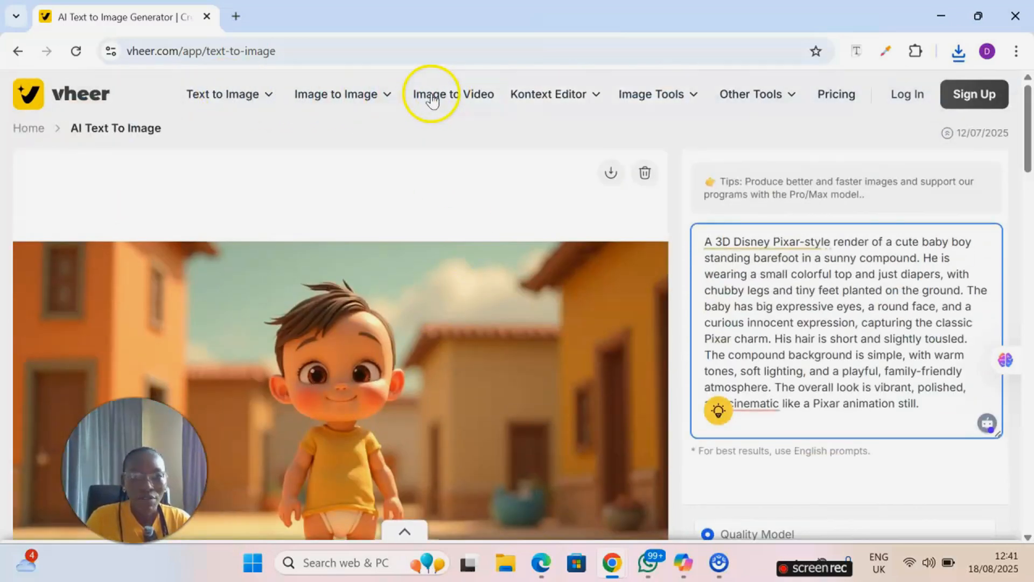
pyautogui.click(452, 94)
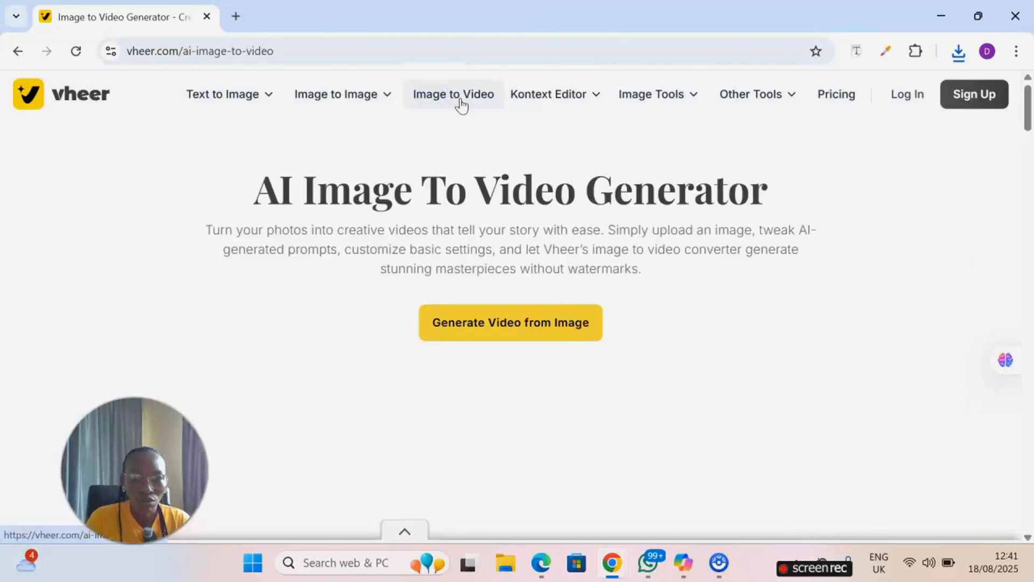
pyautogui.click(510, 322)
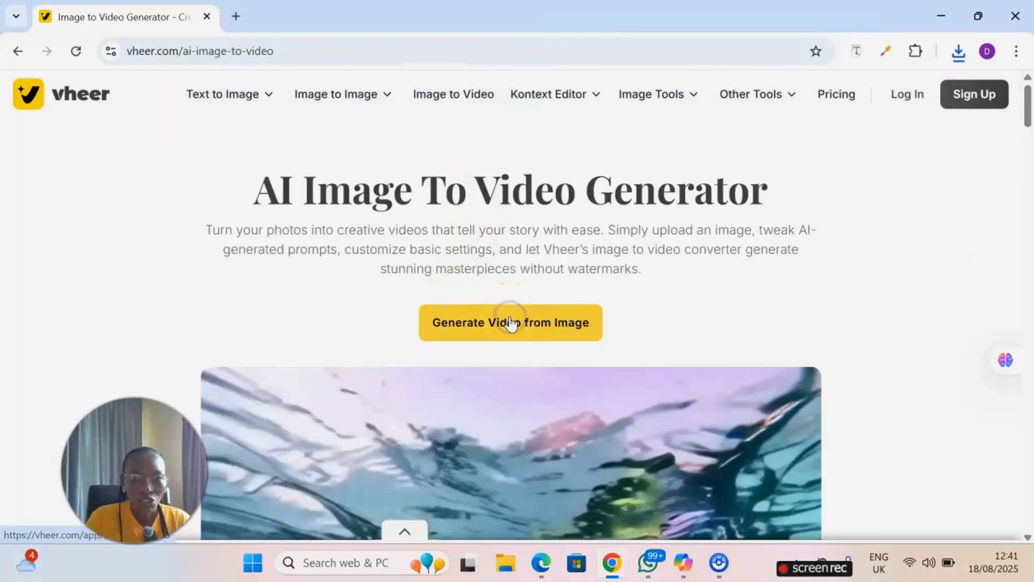
pyautogui.click(509, 322)
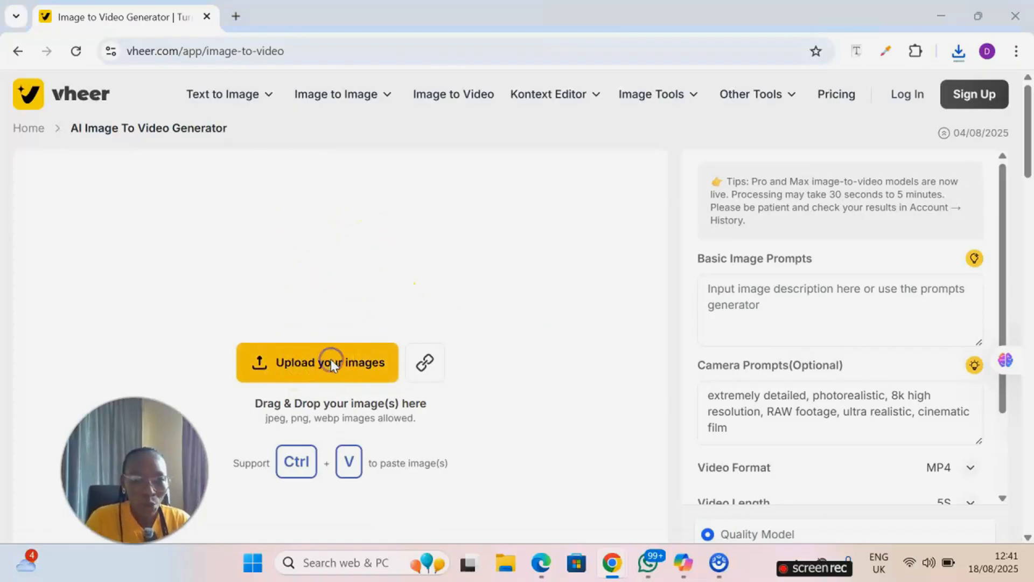
pyautogui.click(317, 362)
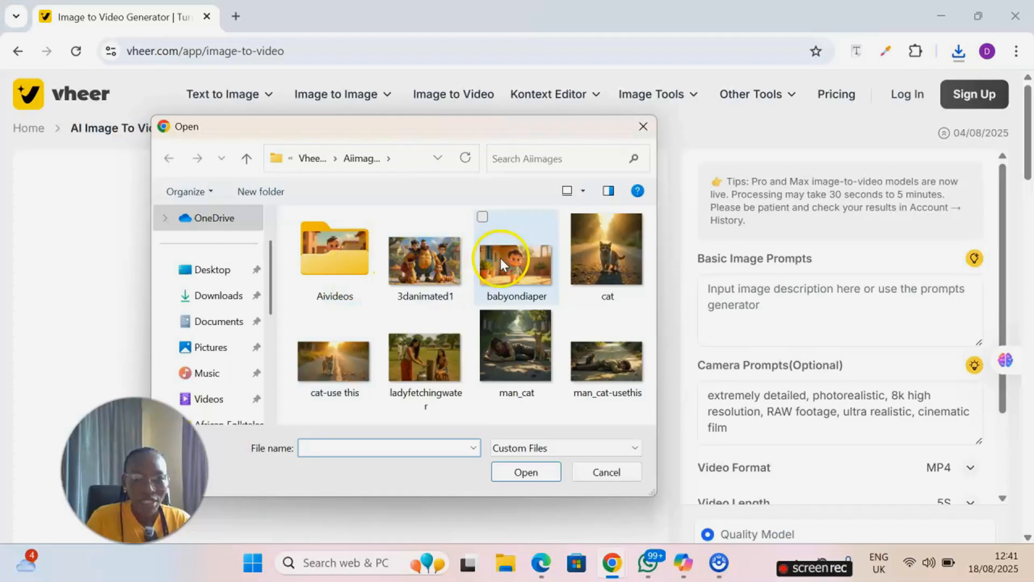
# Load the babyondiaper picture as the source image
pyautogui.click(516, 256)
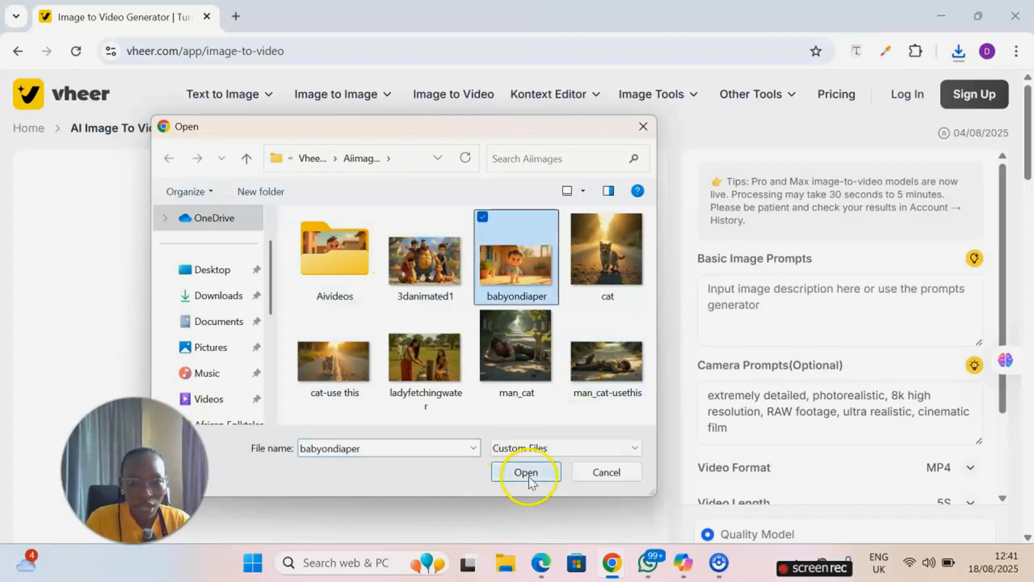
pyautogui.click(526, 472)
pyautogui.write('. Baby walking happily, smili')
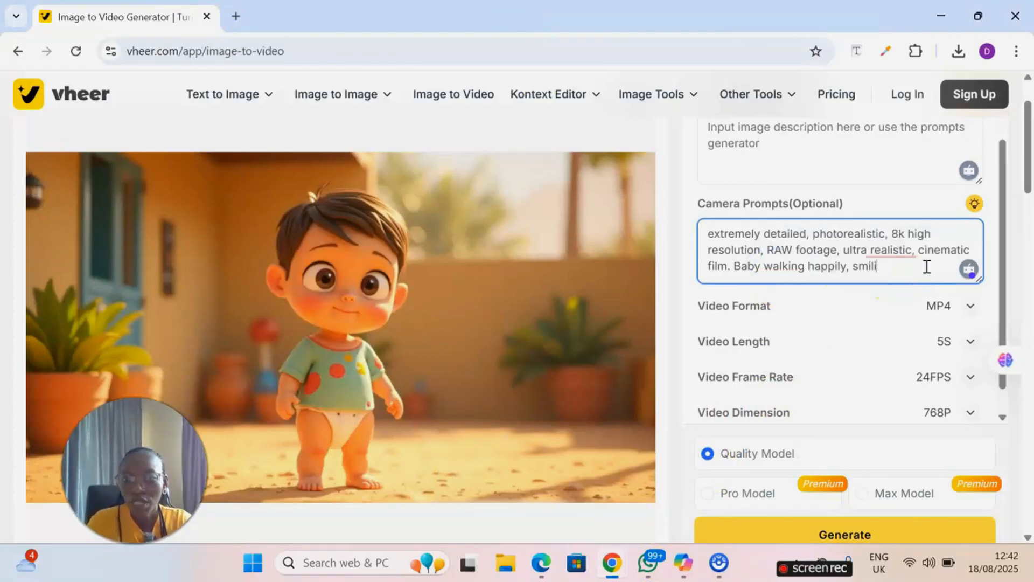
# Change the prompt ending to 'jumping happily' and keep MP4 as the video format
pyautogui.press('Backspace')
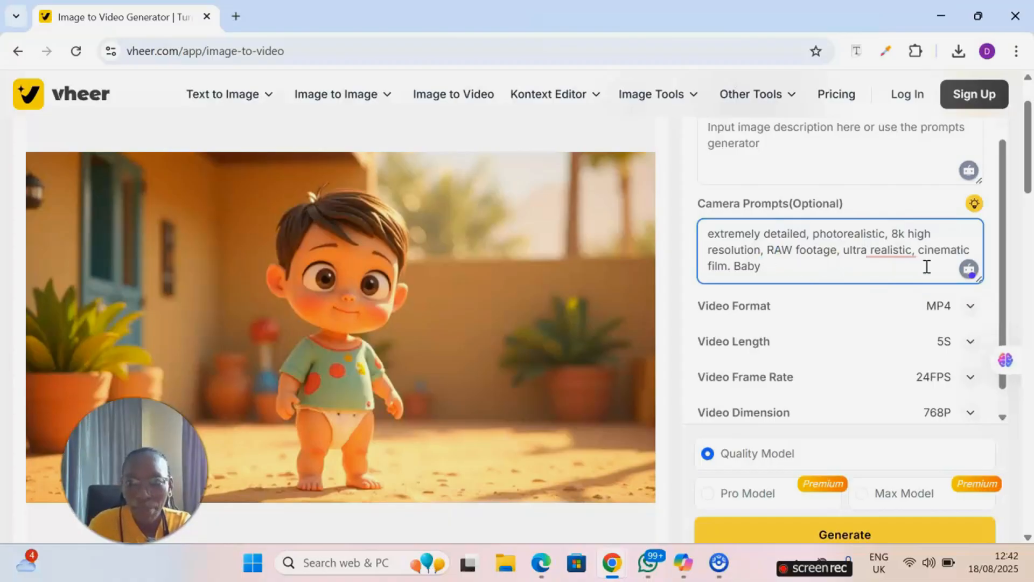
pyautogui.write('jumping')
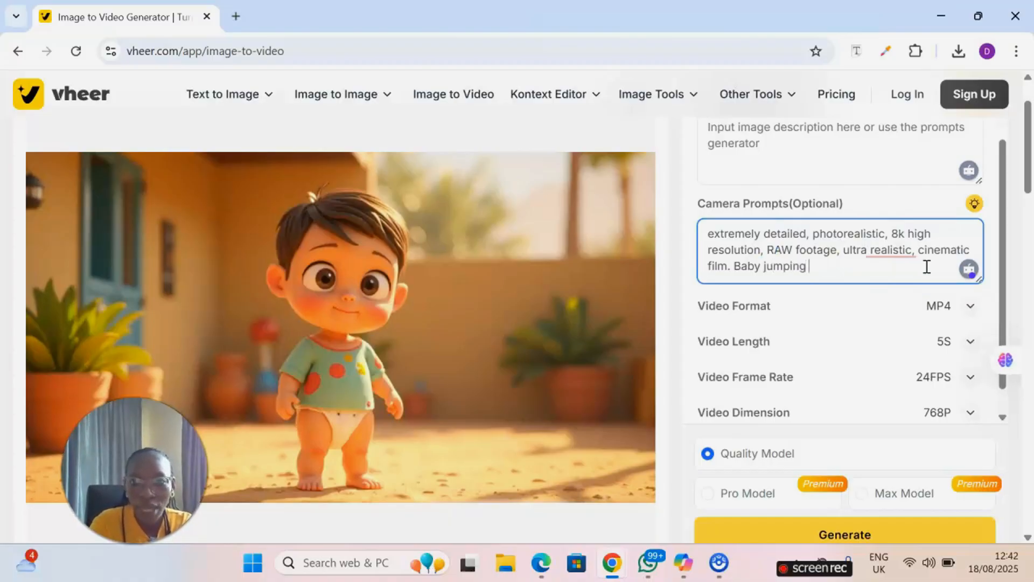
pyautogui.write('happily')
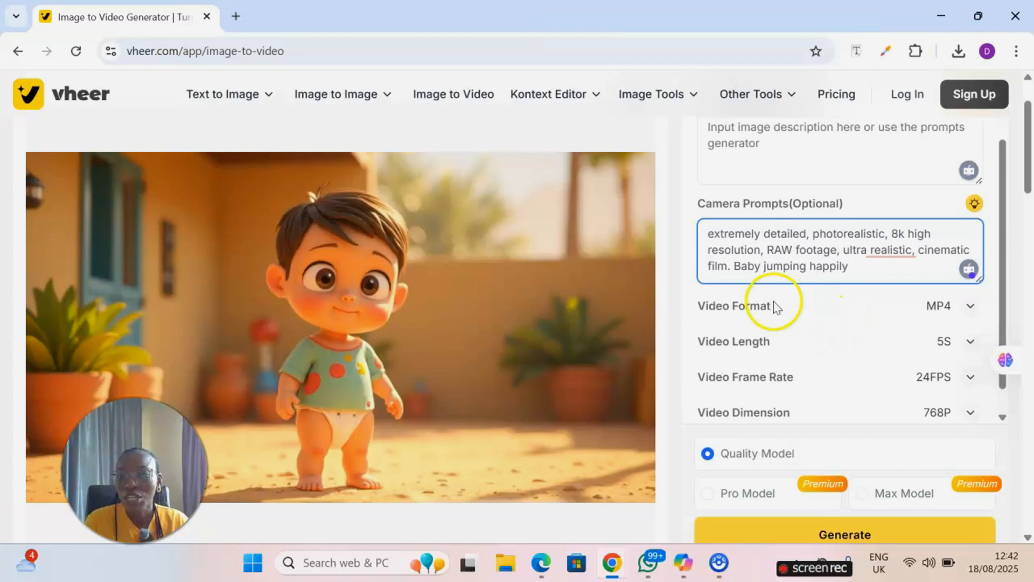
pyautogui.click(971, 305)
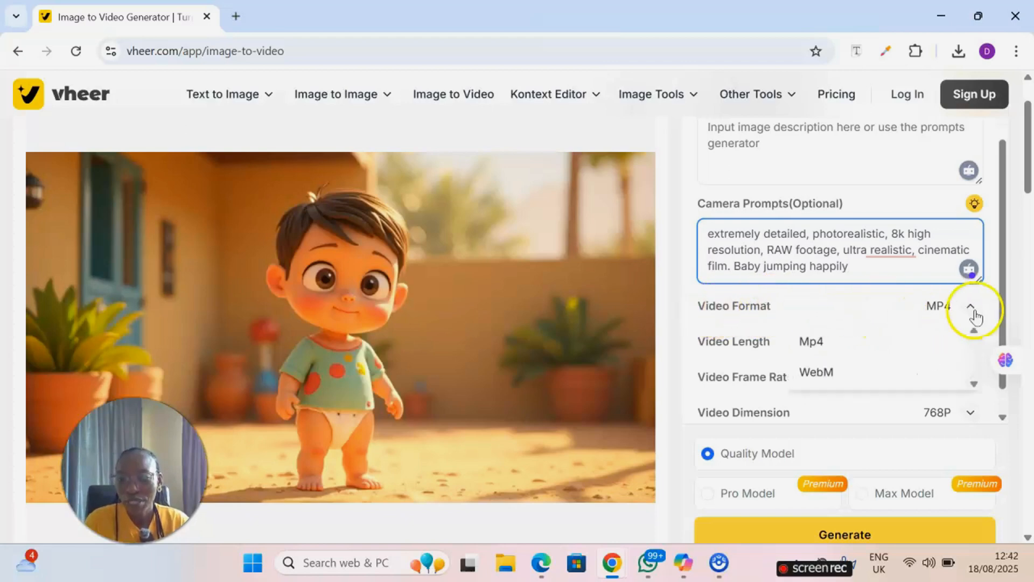
pyautogui.click(976, 310)
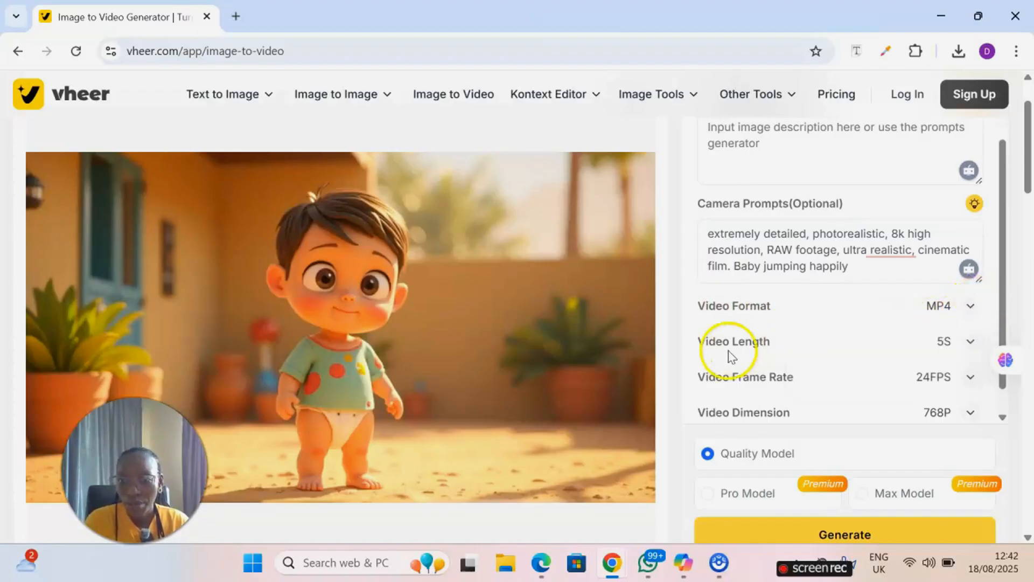
pyautogui.click(970, 342)
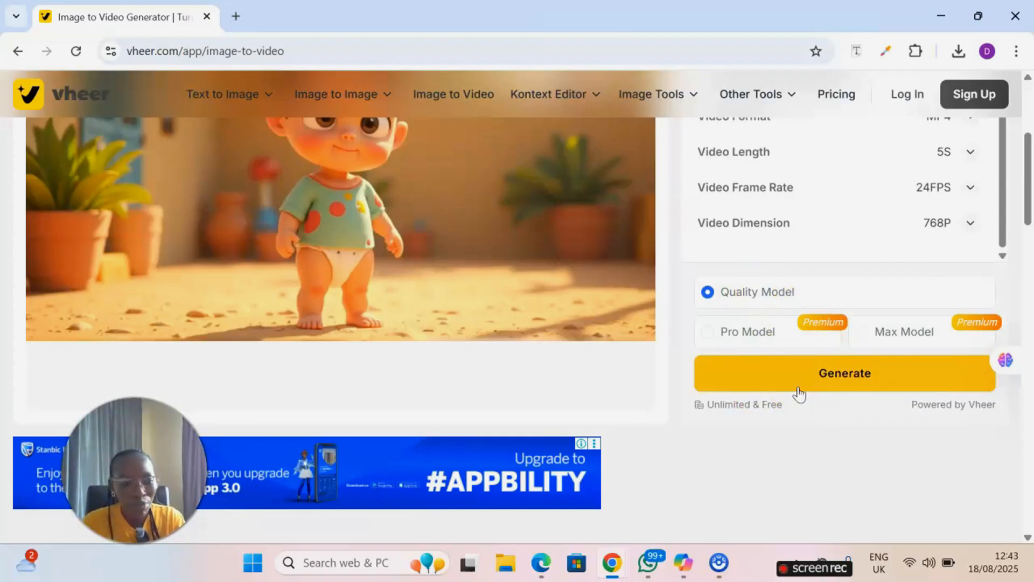
# Start generating the baby-jumping video with the Quality Model
pyautogui.click(843, 372)
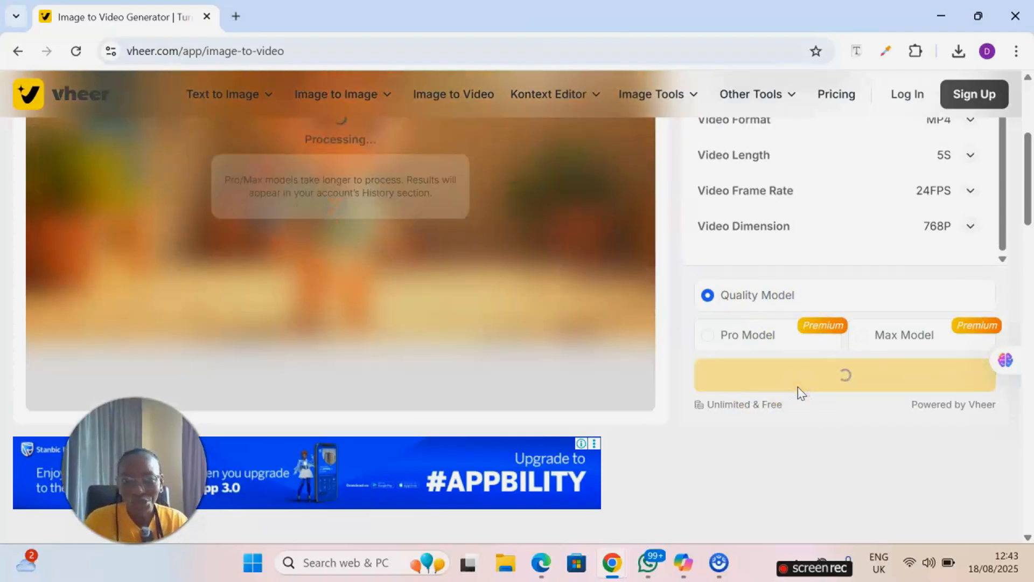
pyautogui.scroll(-3)
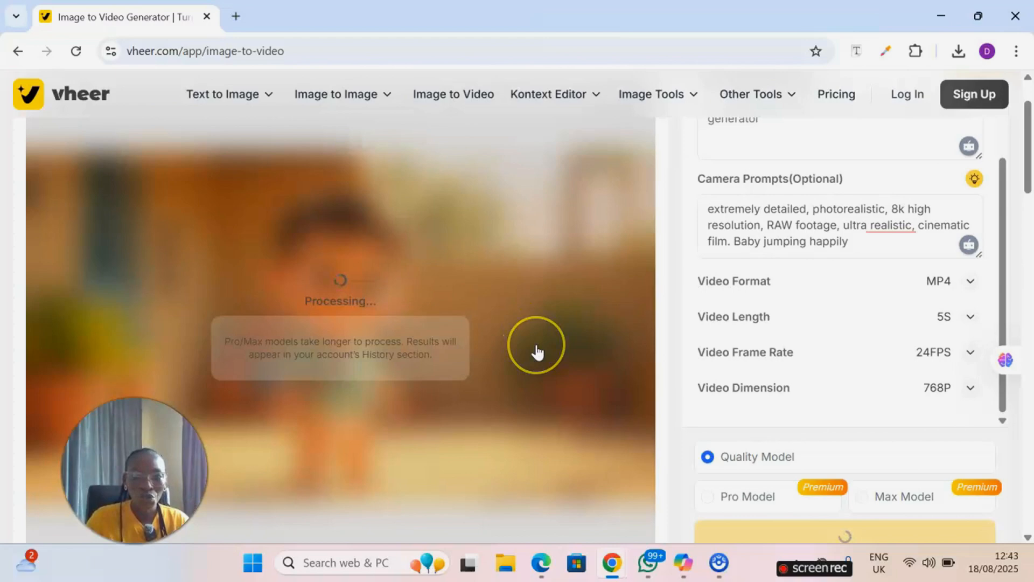
pyautogui.moveTo(170, 395)
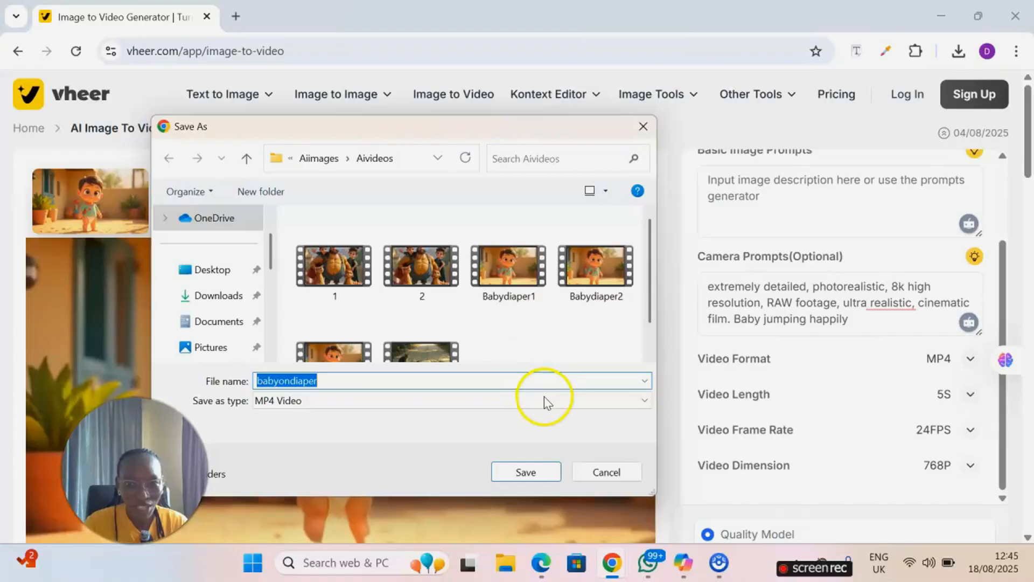
# Save the baby video, then return to the ChatGPT tab with the cartoon family image
pyautogui.click(177, 16)
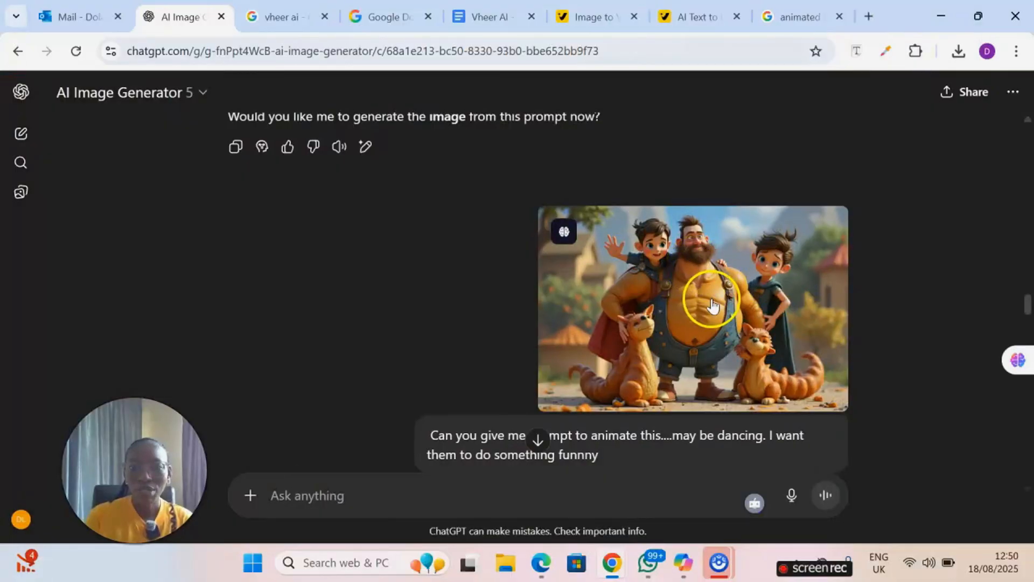
pyautogui.click(691, 309)
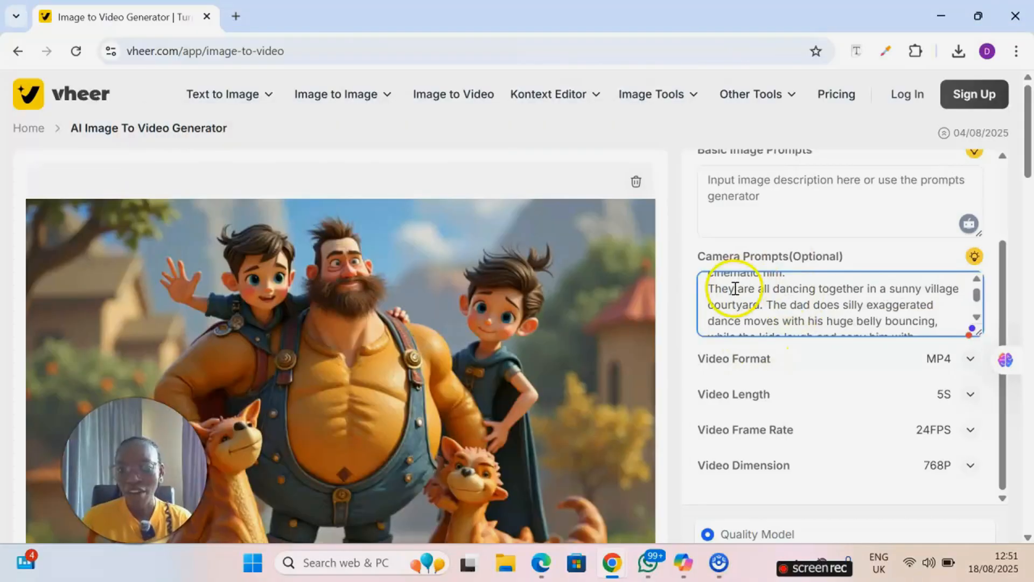
# Scroll through the generator holding the cartoon family image and dancing prompt
pyautogui.scroll(-3)
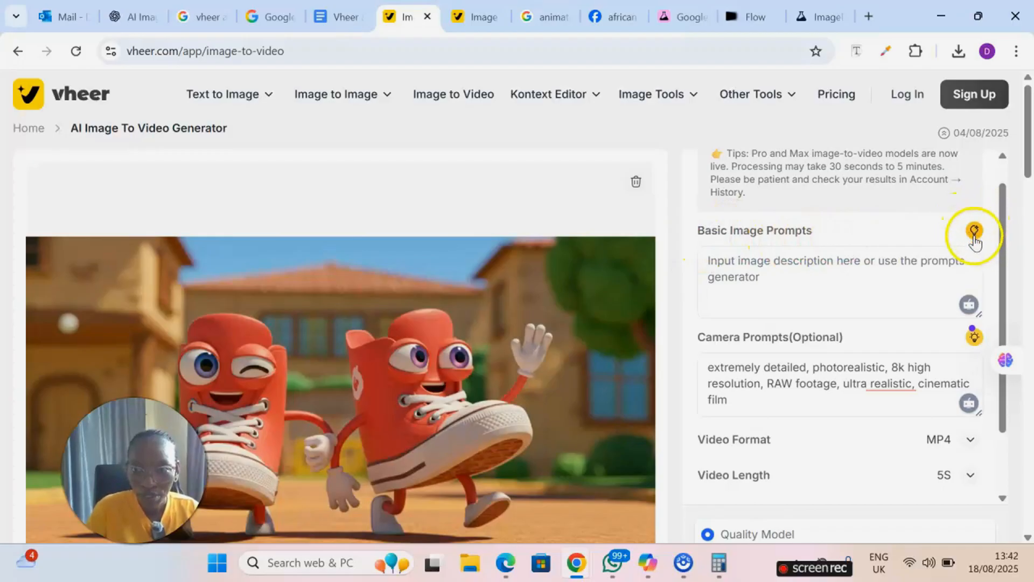
# Auto-generate a description of the two red sneakers image with the lightbulb tool
pyautogui.click(974, 230)
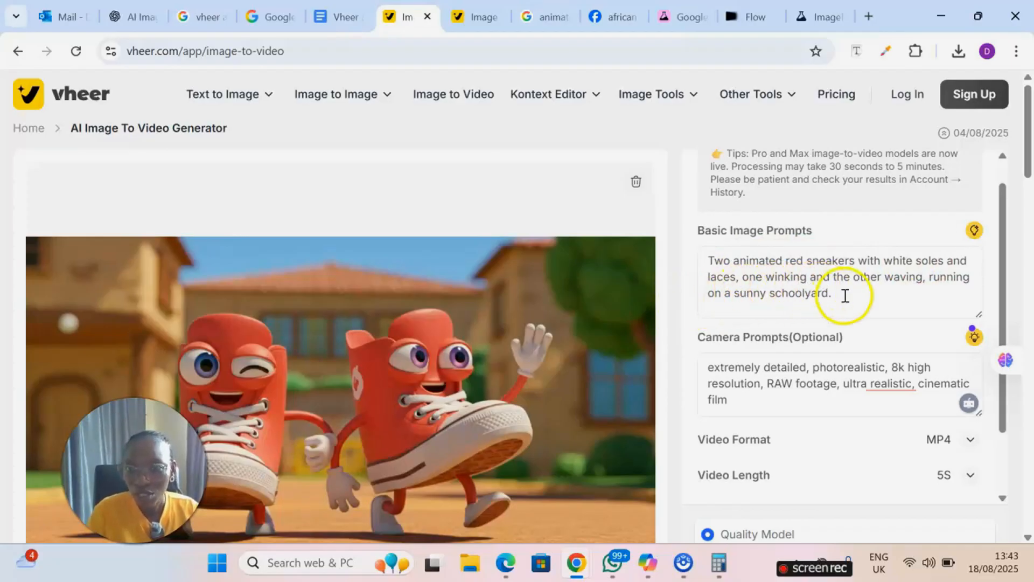
pyautogui.scroll(-3)
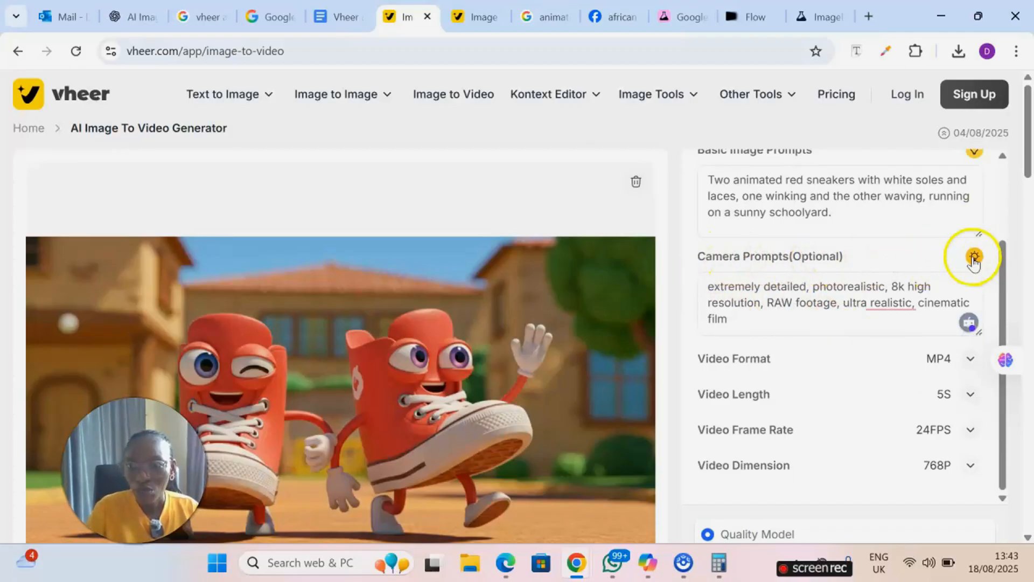
# Replace the sneakers' camera prompt with 'walking and dancing', then begin a fresh image upload
pyautogui.click(974, 257)
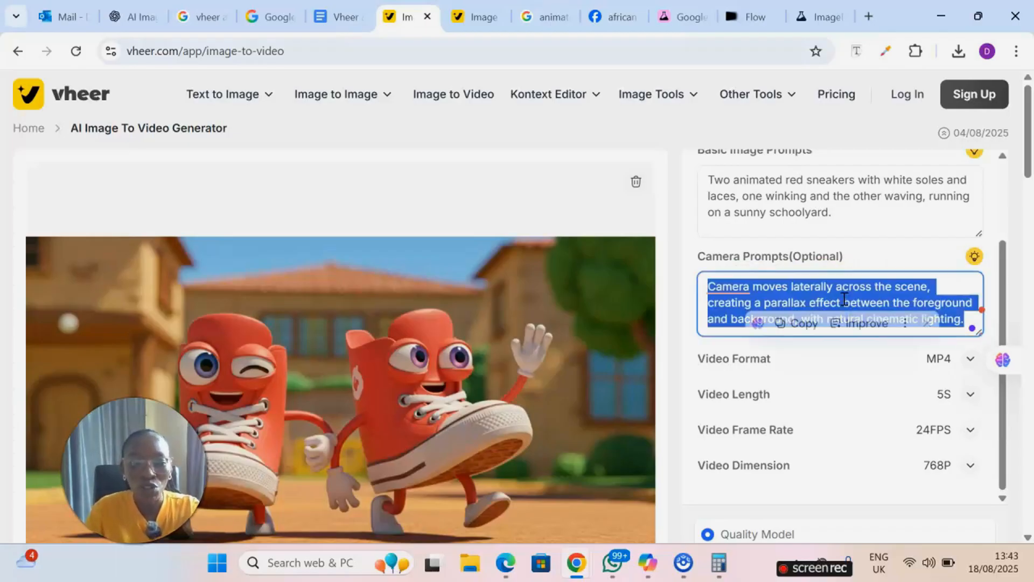
pyautogui.write('walking and dancing')
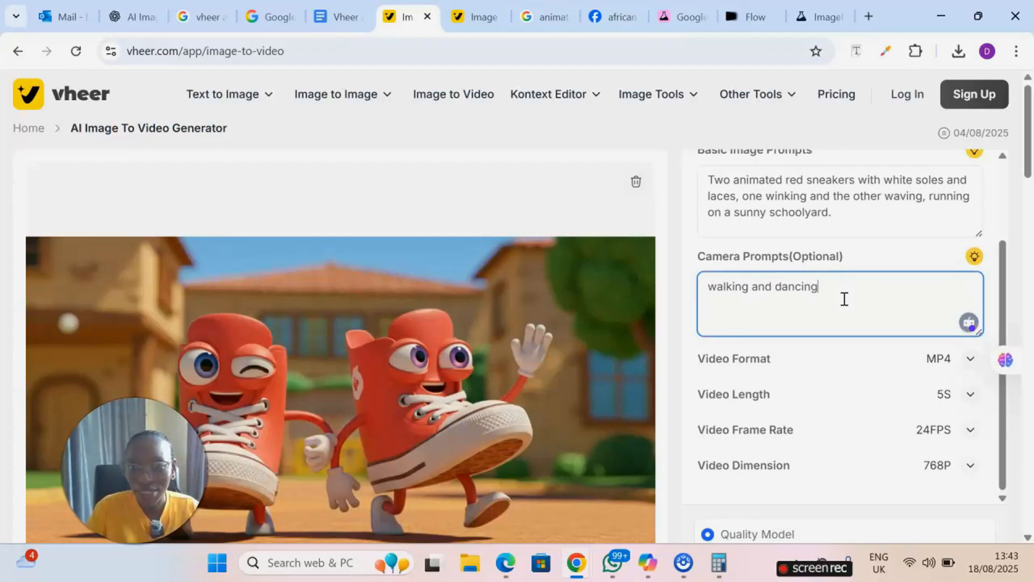
pyautogui.scroll(-3)
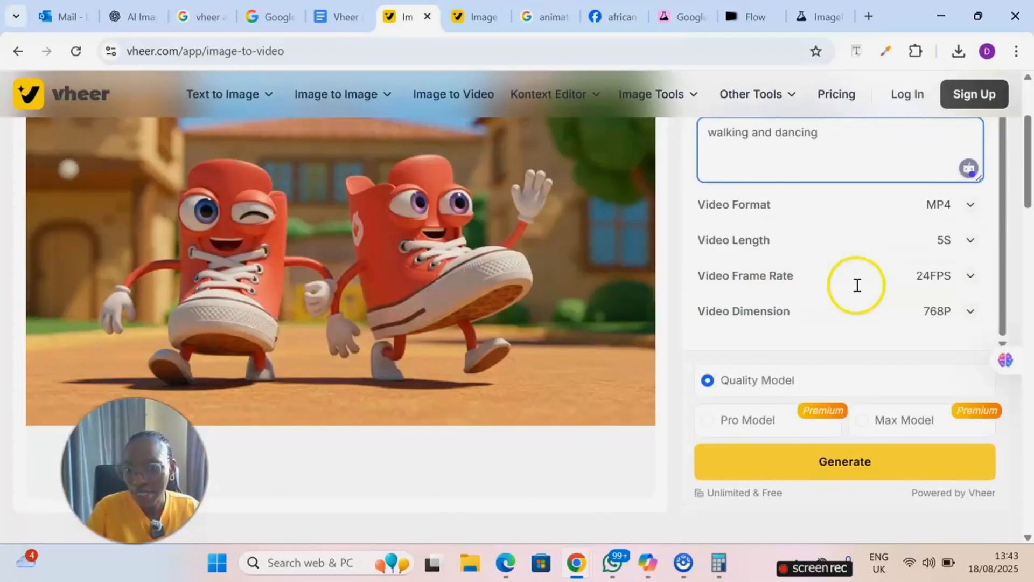
pyautogui.click(845, 461)
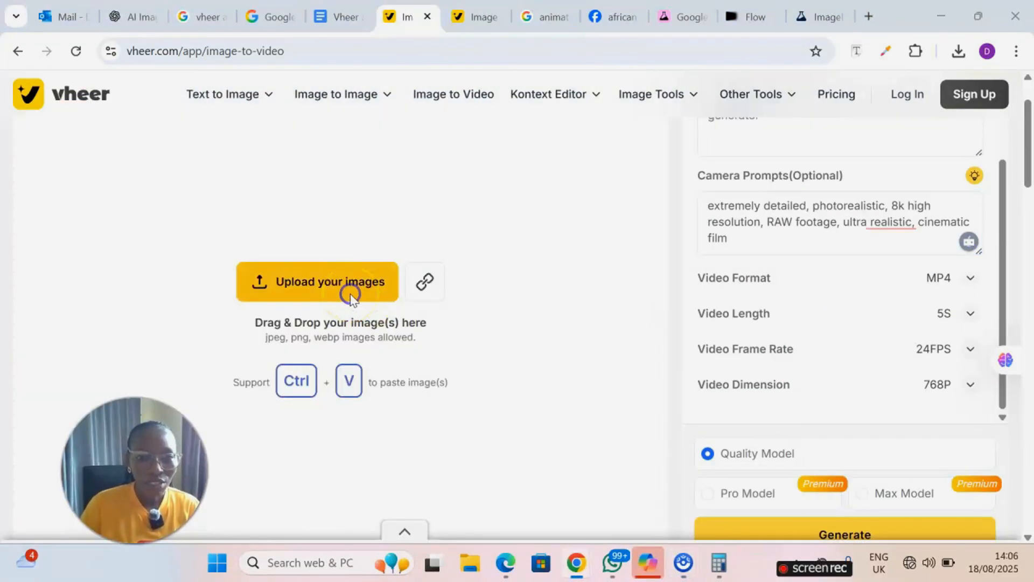
# Upload the carshoewoman picture of a smiling Black woman riding a giant brown shoe at night
pyautogui.click(316, 281)
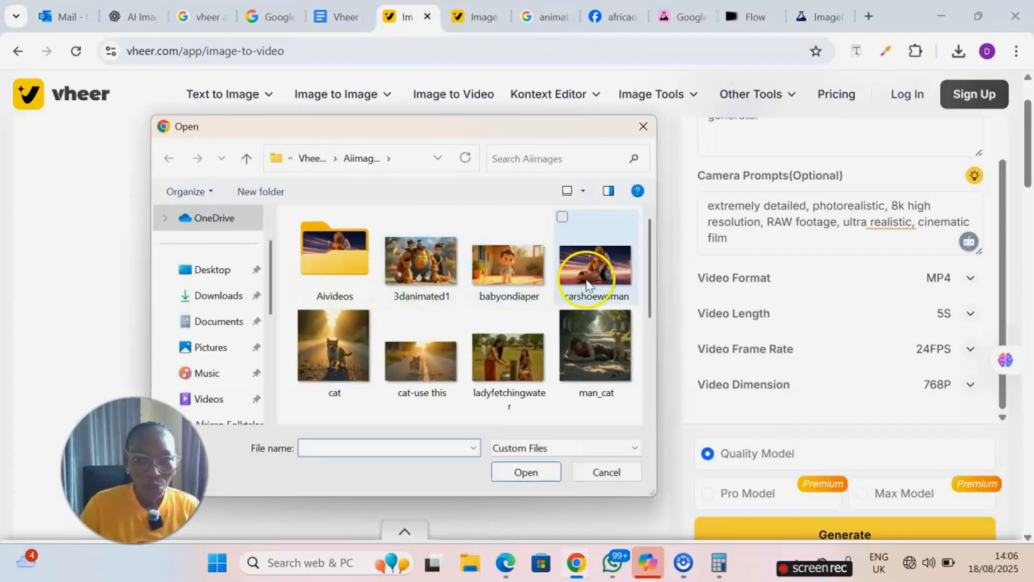
pyautogui.click(594, 258)
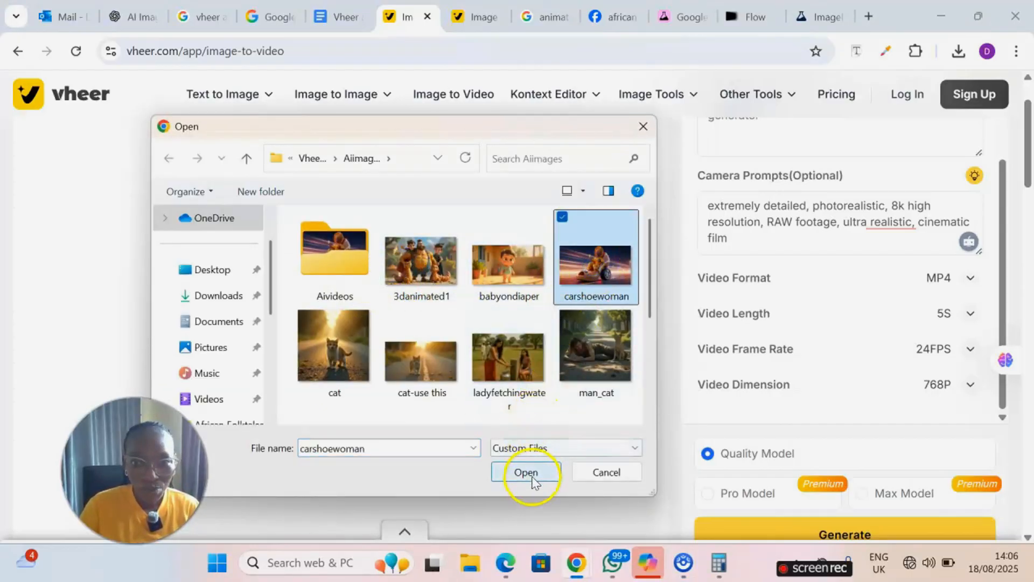
pyautogui.click(525, 472)
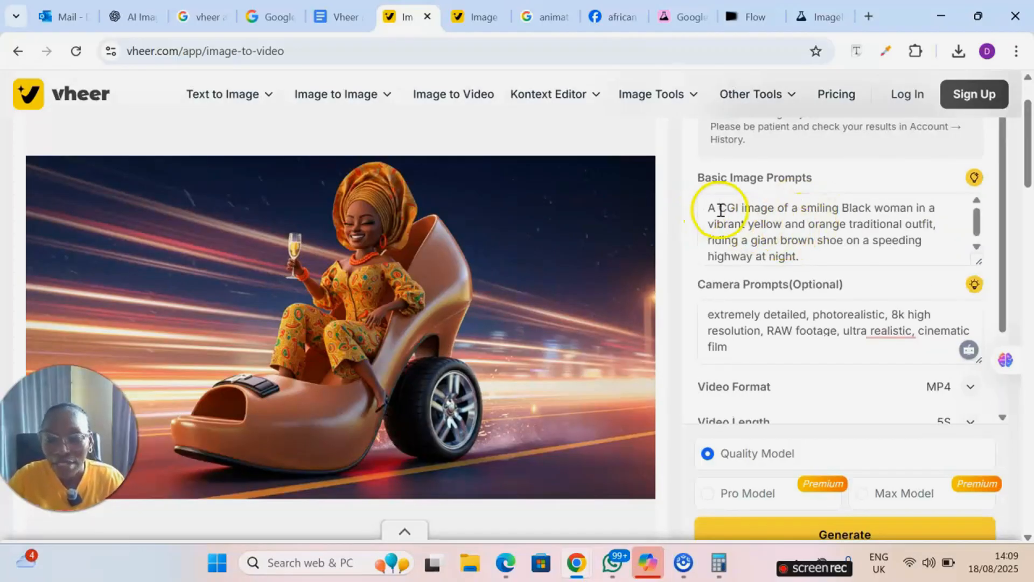
pyautogui.moveTo(473, 239)
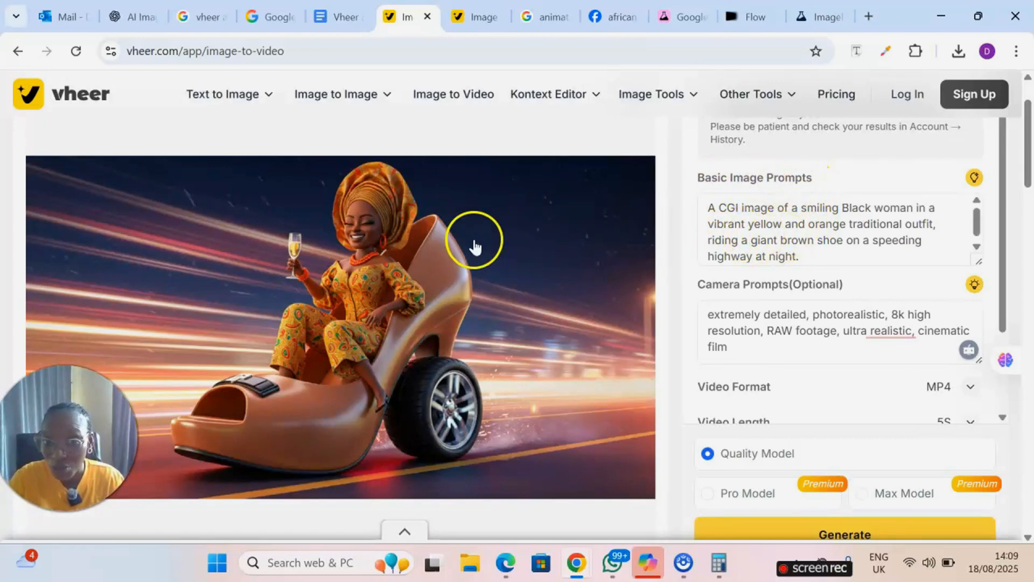